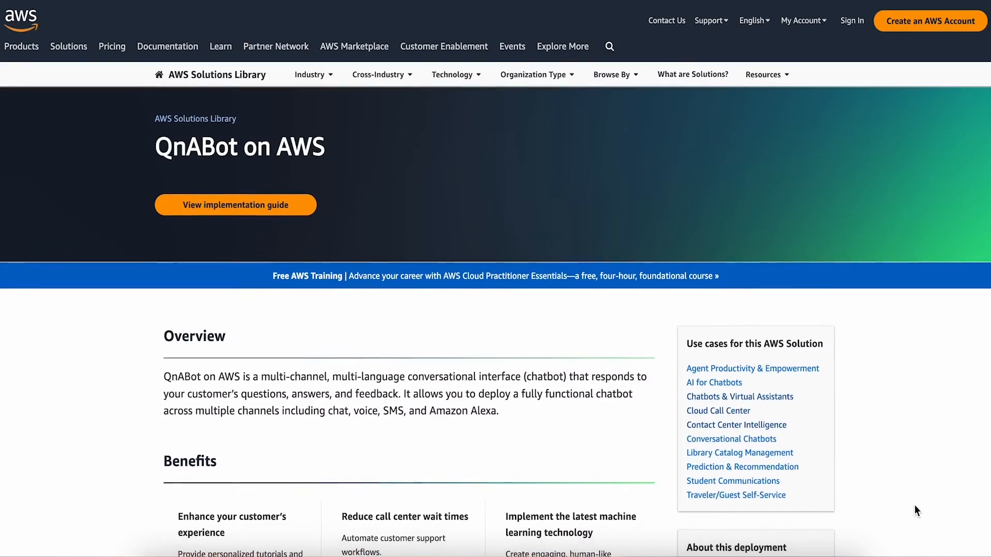
Scroll down to the Technical details architecture diagram and bring up its enlarged view
scroll("down", 3)
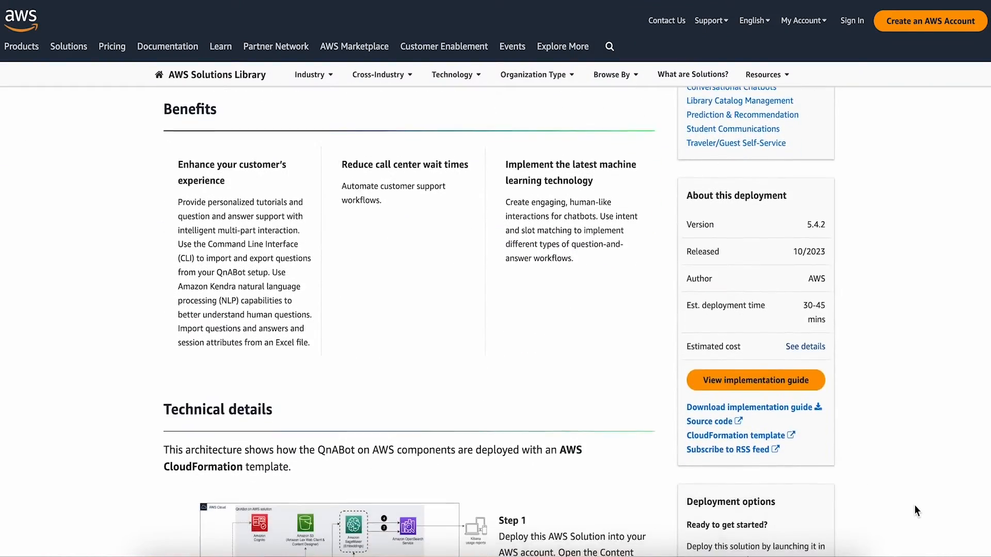
scroll("down", 3)
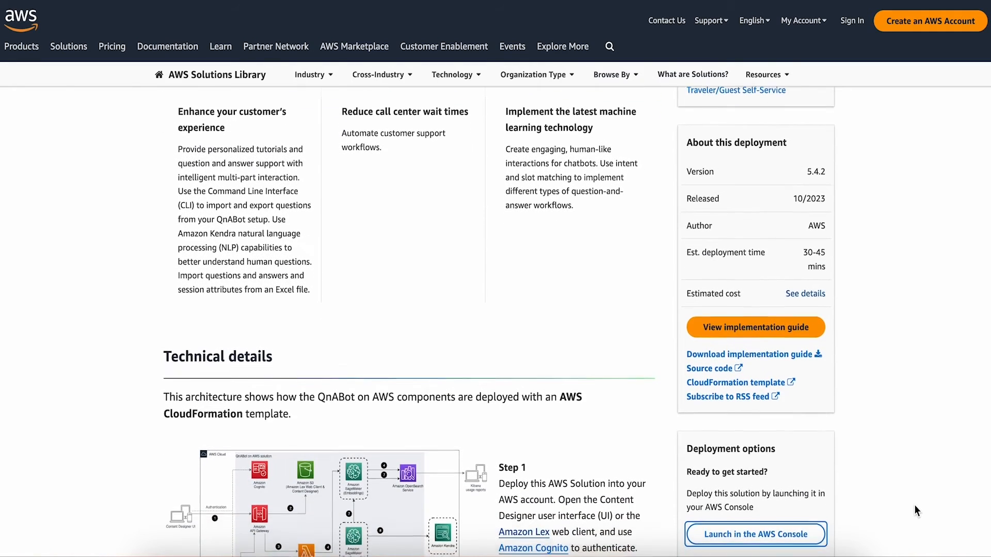
scroll("down", 3)
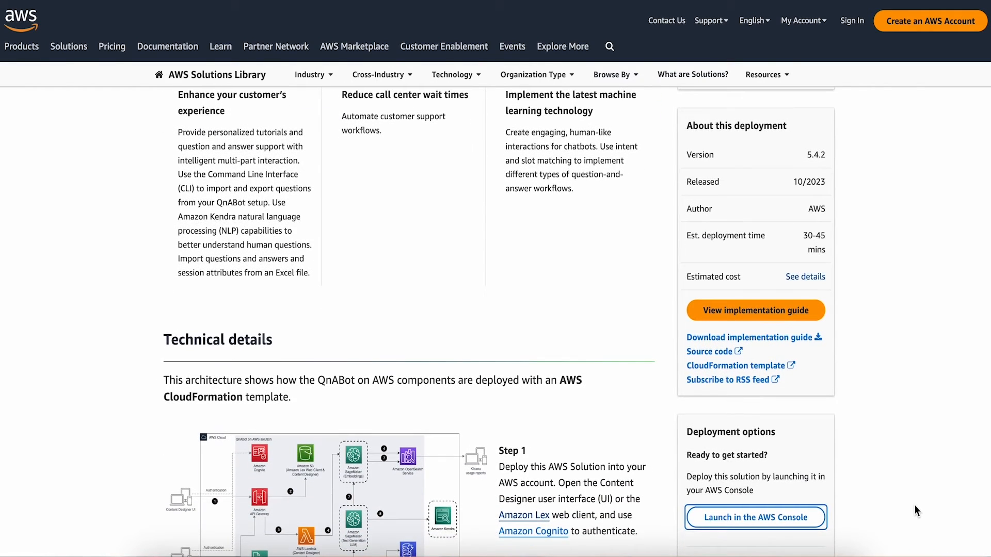
scroll("down", 3)
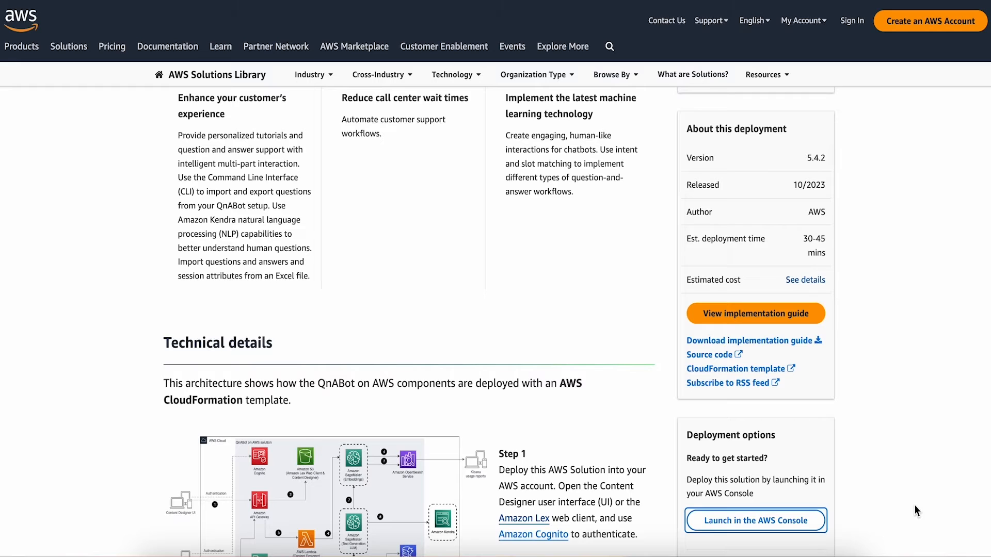
mouse_move(756, 314)
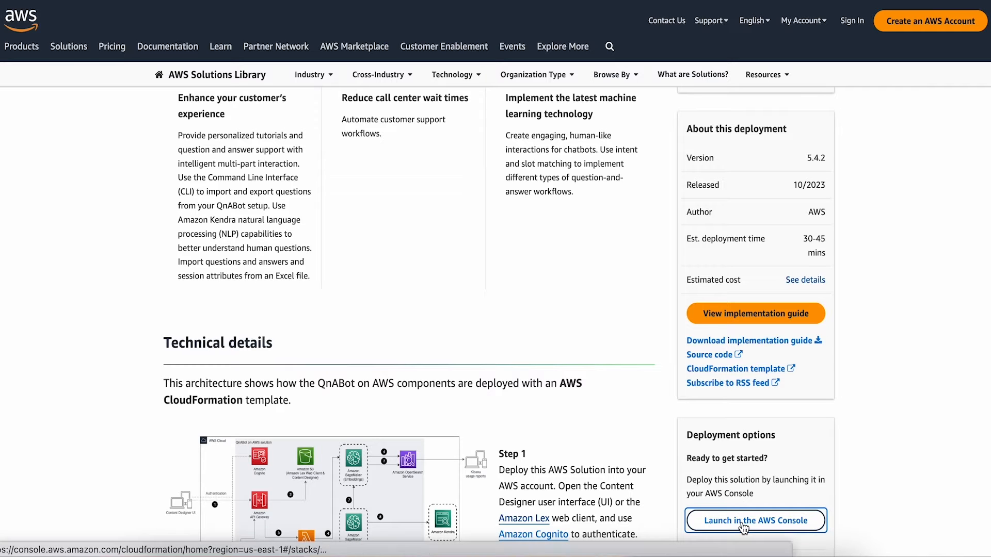
scroll("down", 3)
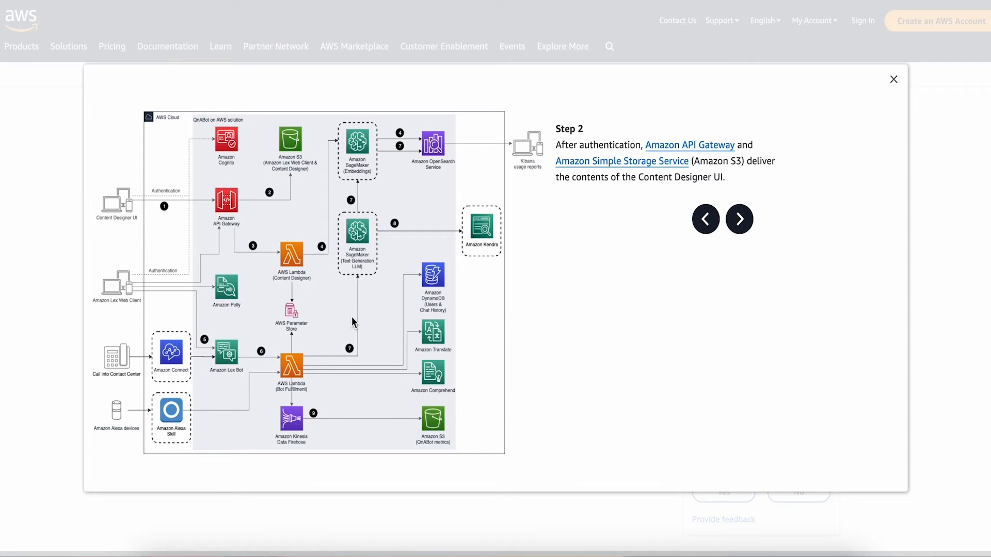
mouse_move(227, 386)
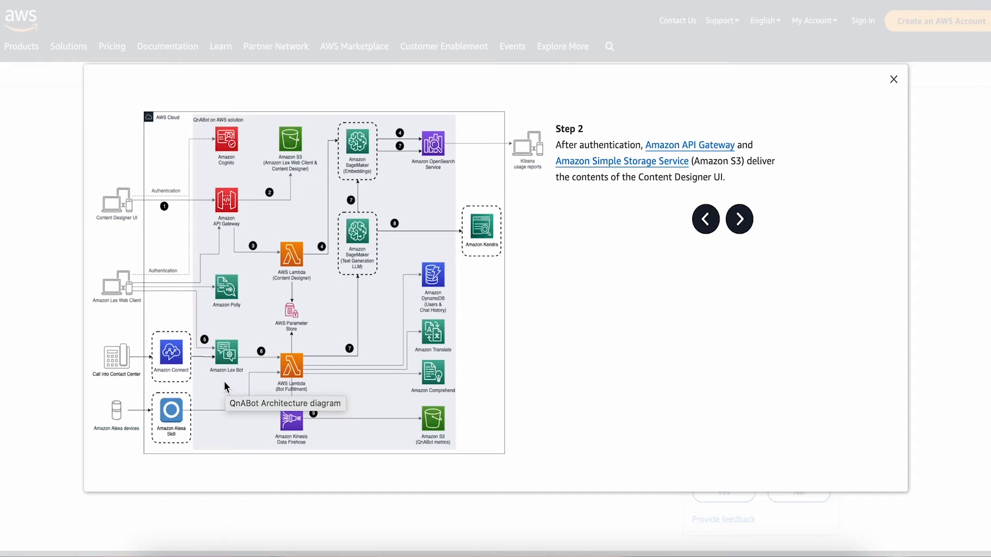
mouse_move(244, 448)
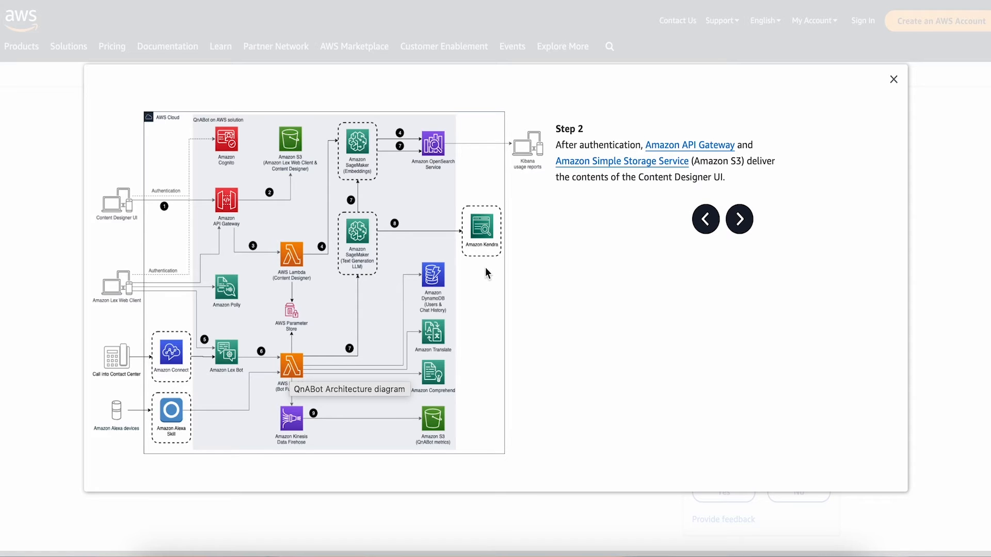
mouse_move(482, 274)
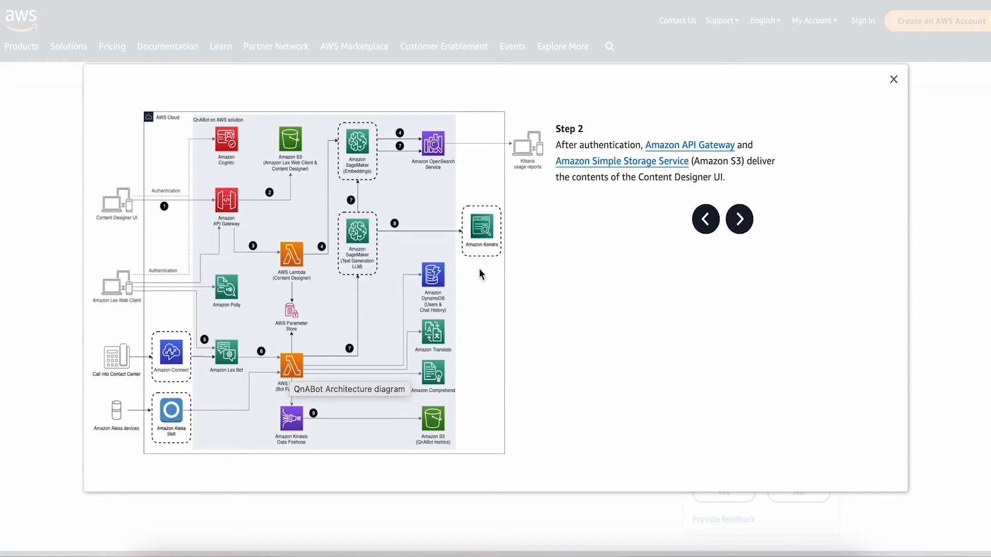
mouse_move(472, 268)
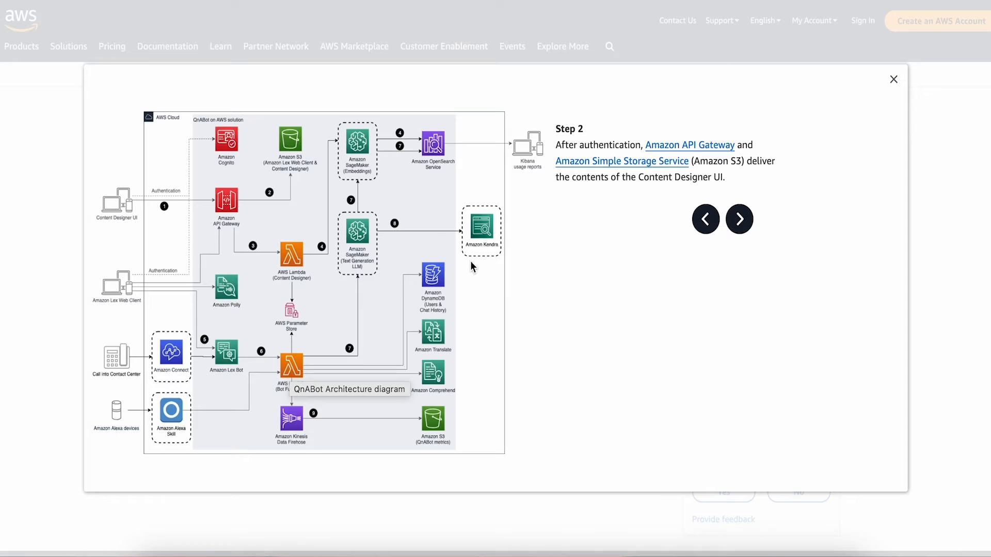
mouse_move(372, 198)
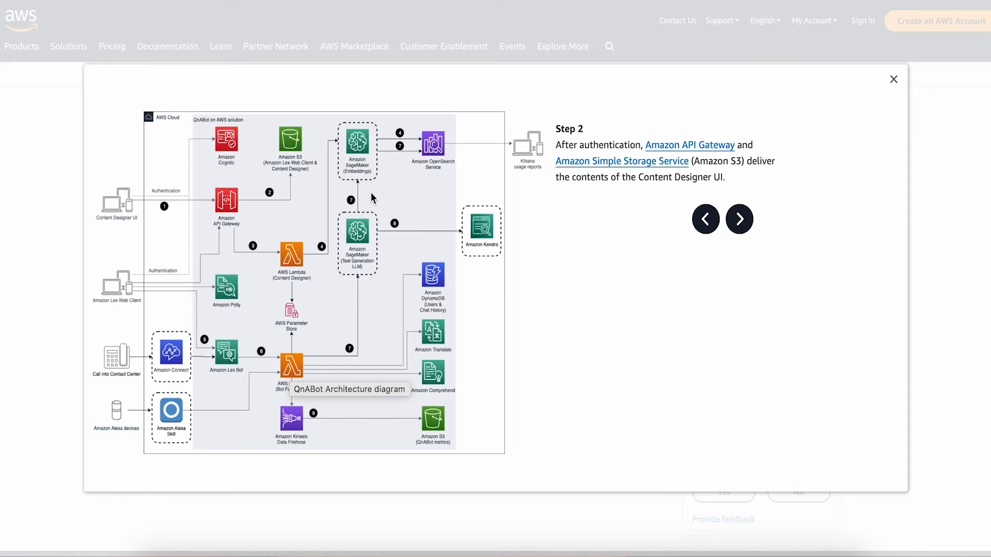
mouse_move(373, 196)
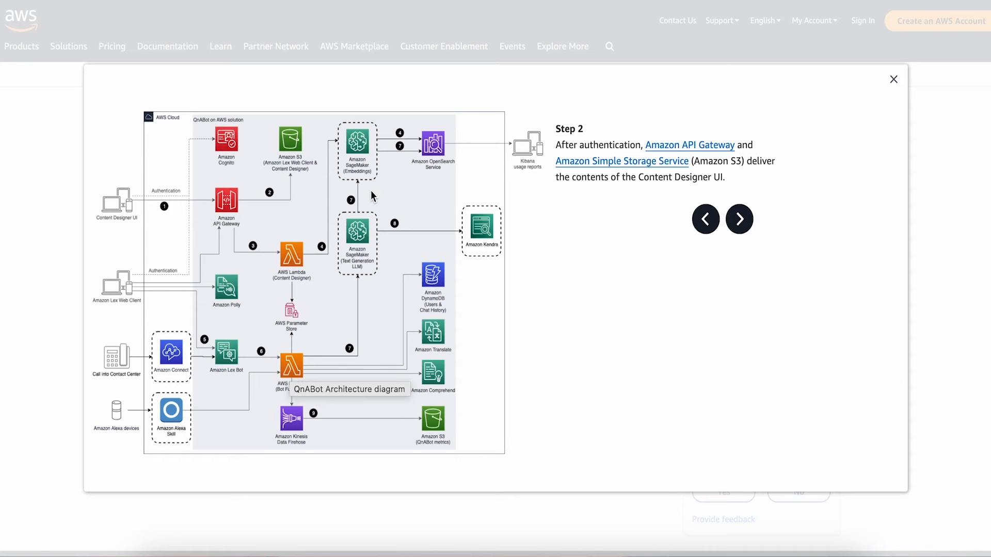
left_click(893, 80)
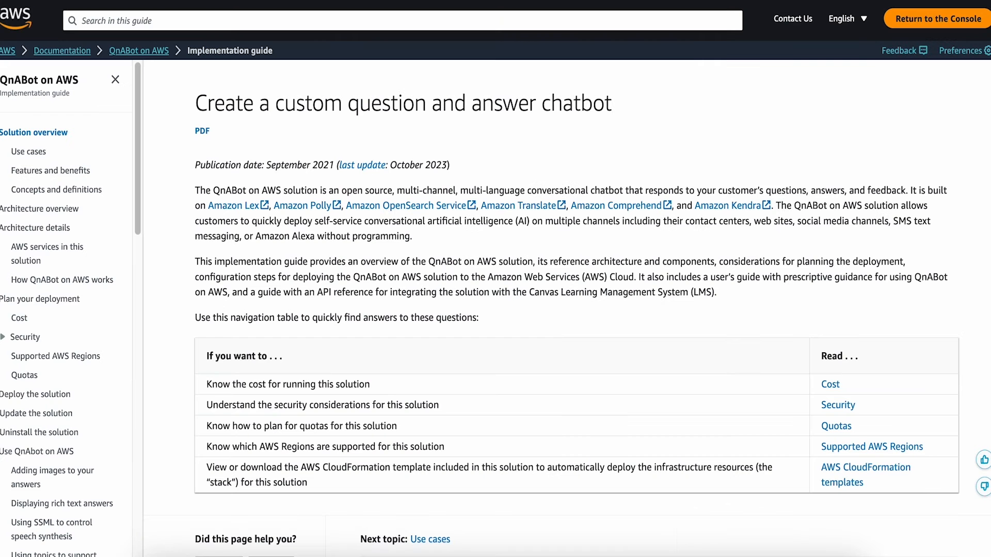
mouse_move(47, 254)
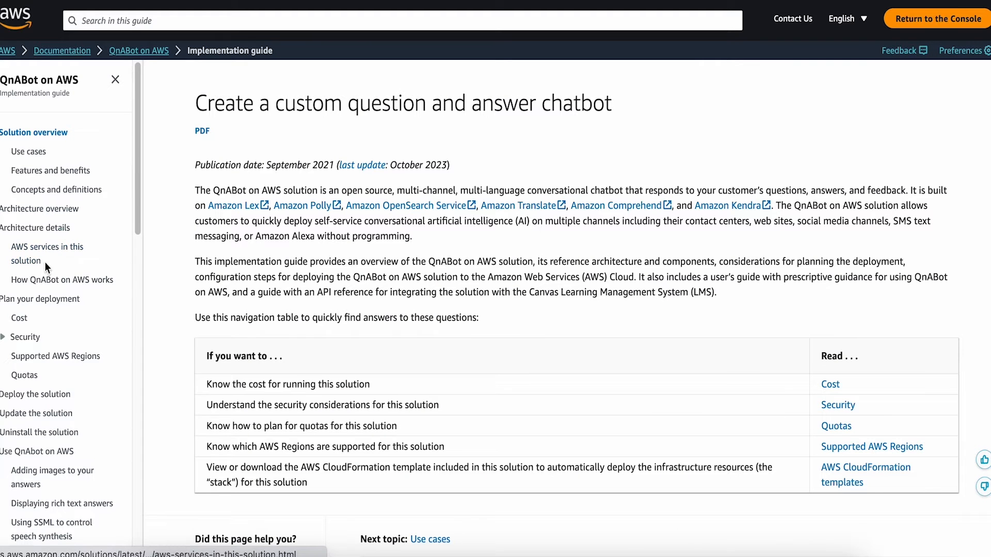
Browse the guide's Cost, Supported AWS Regions and Use QnABot on AWS pages
left_click(19, 318)
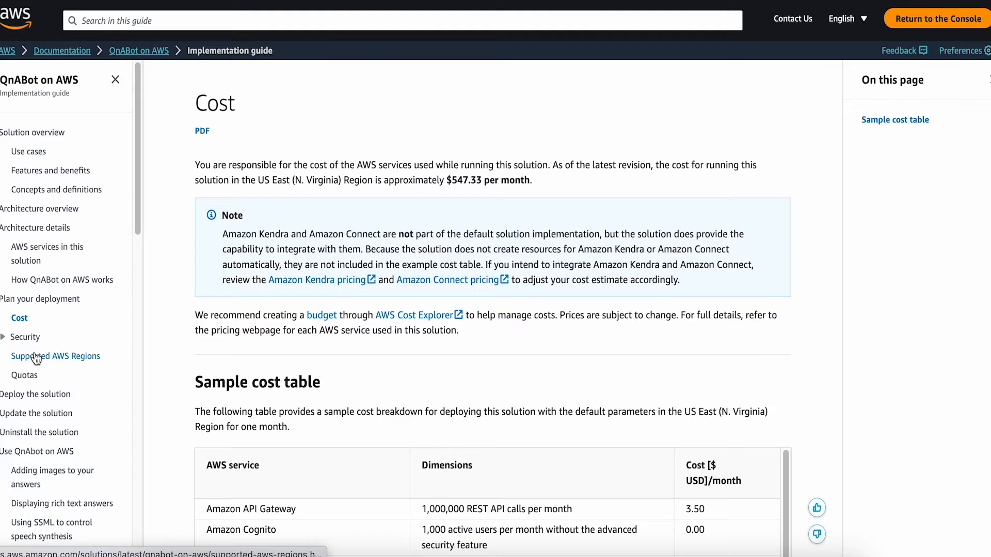
left_click(55, 356)
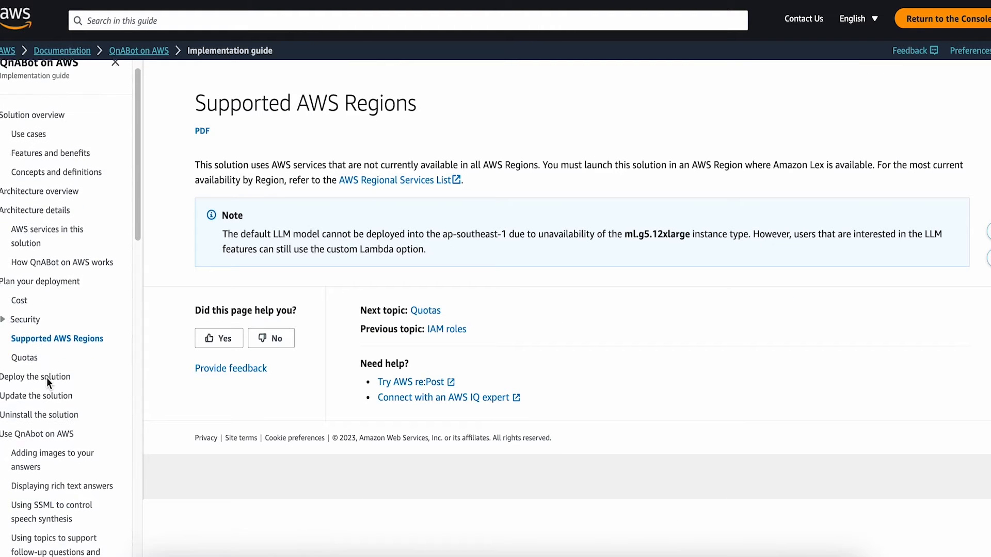
scroll("down", 3)
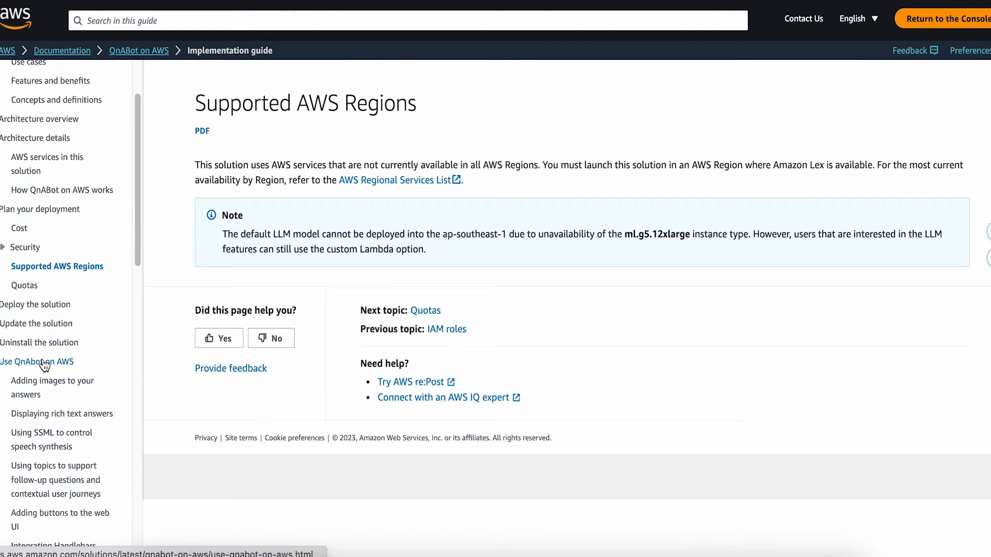
left_click(37, 361)
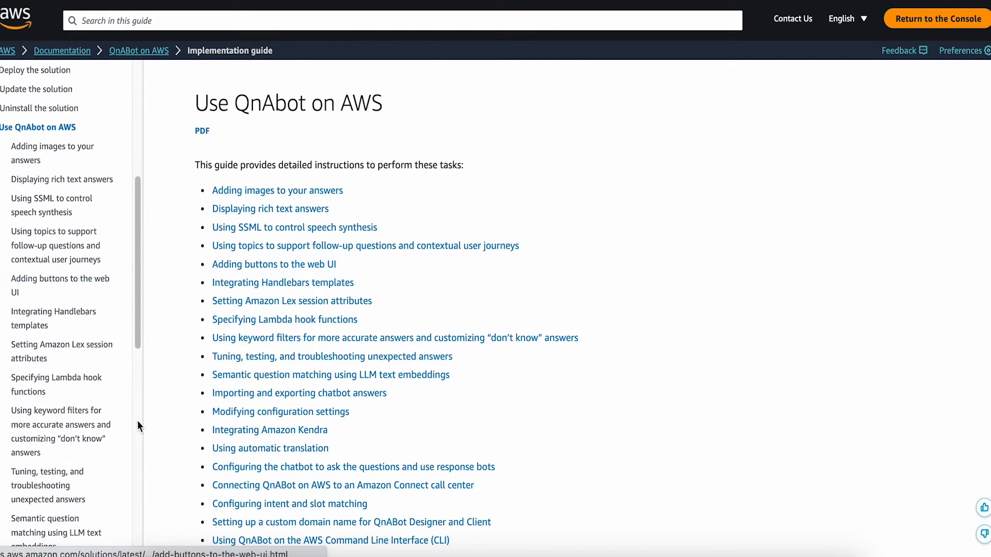
scroll("down", 3)
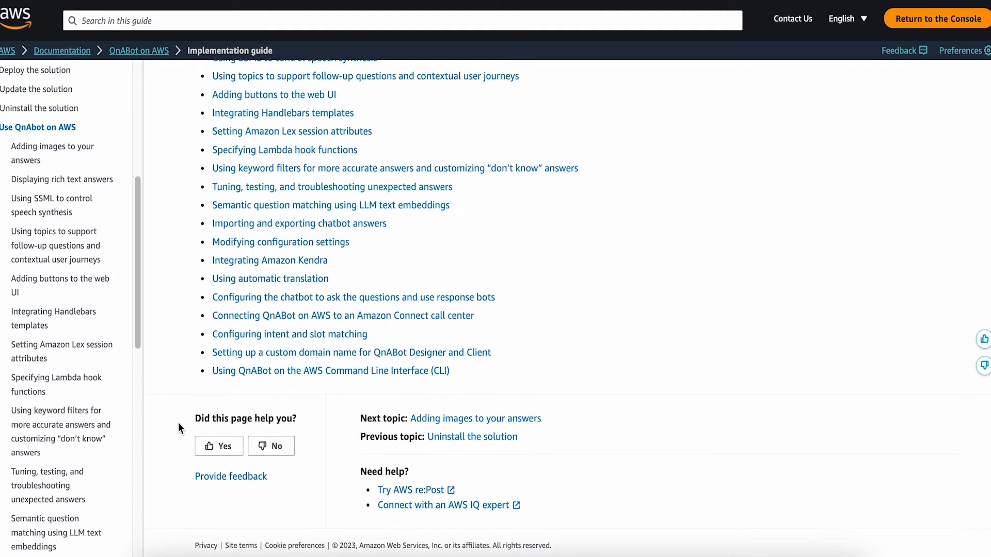
scroll("down", 3)
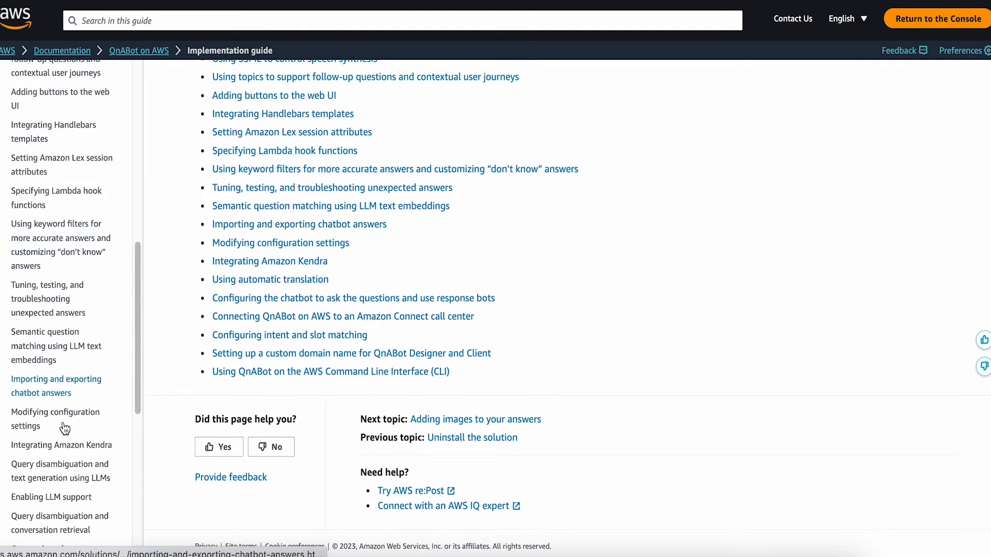
scroll("down", 3)
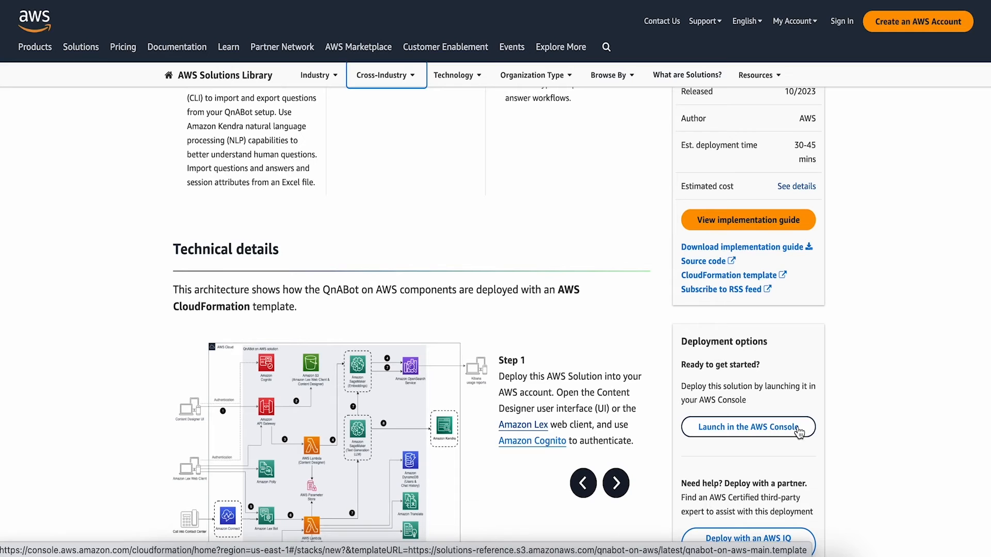
mouse_move(536, 74)
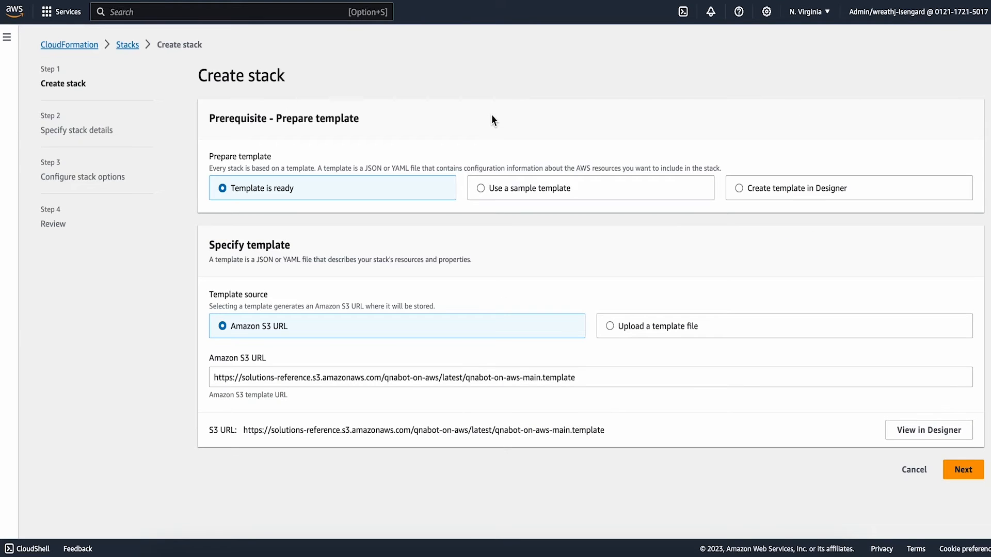
mouse_move(544, 111)
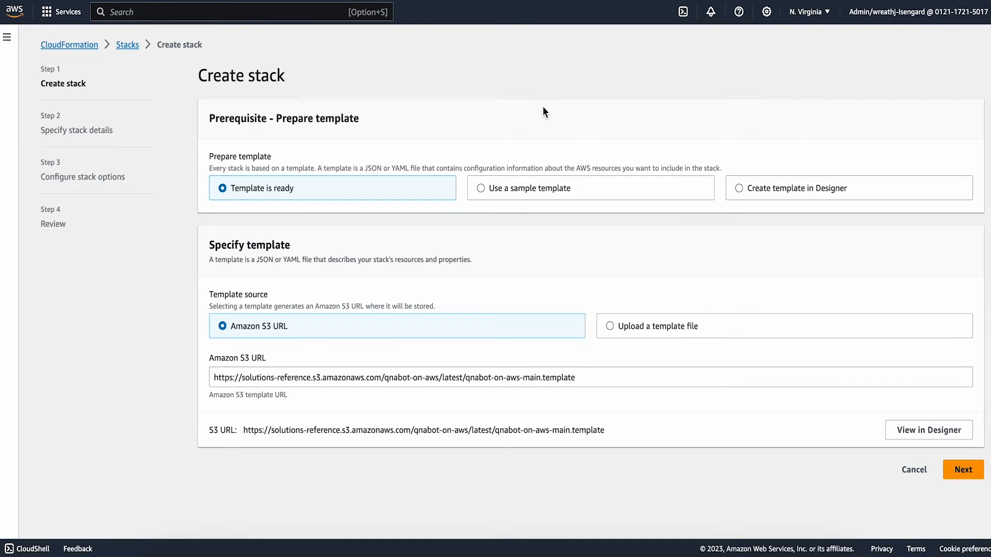
mouse_move(545, 113)
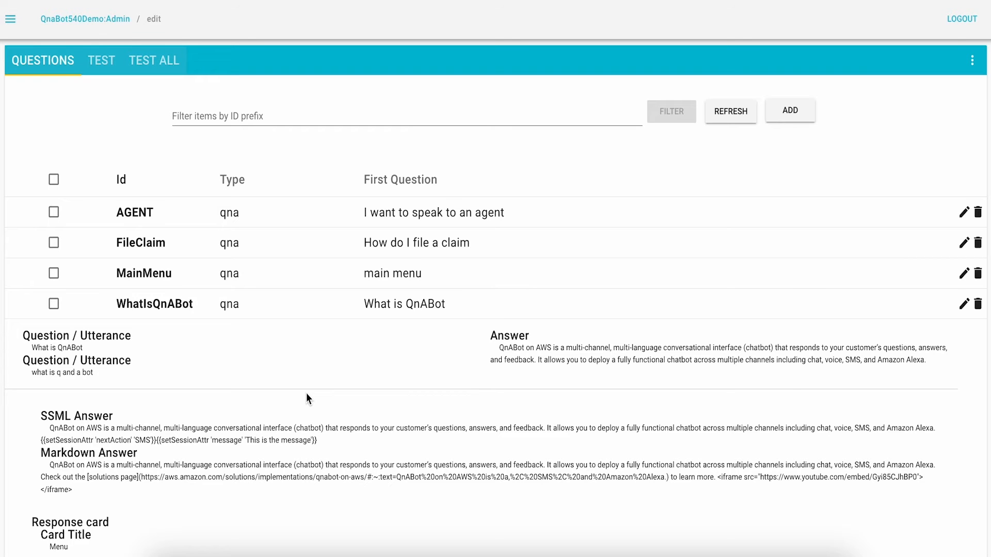
Scroll through the WhatIsQnABot entry's answers and its response card buttons
scroll("down", 3)
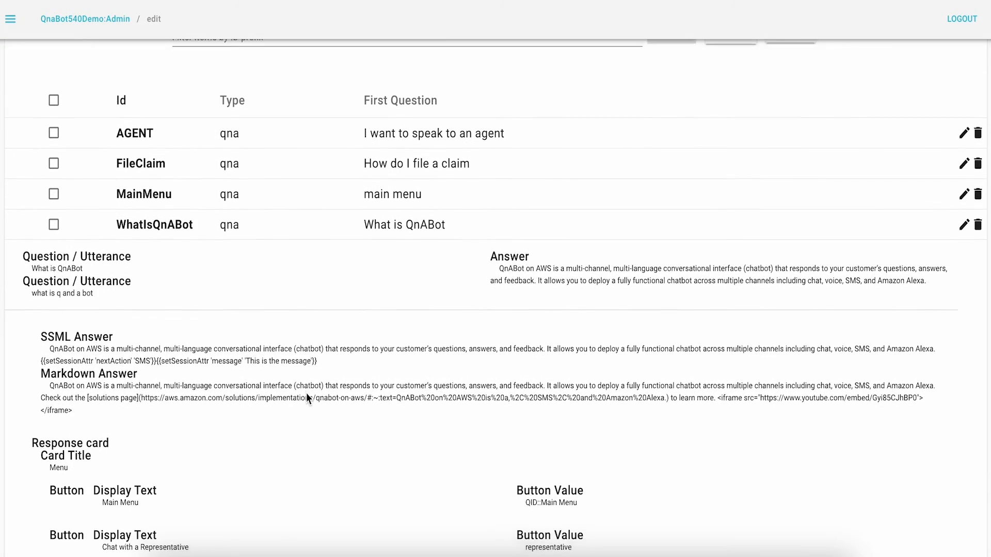
scroll("up", 3)
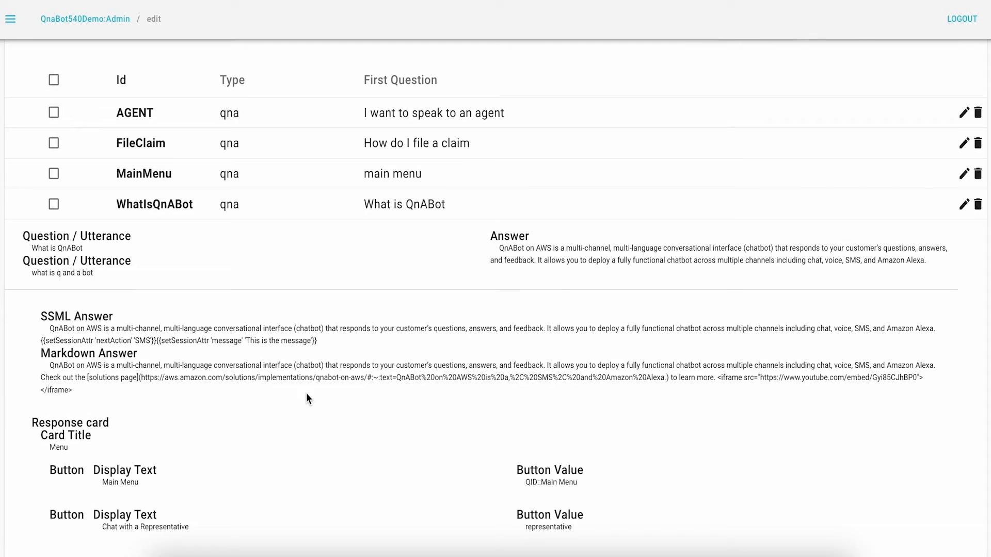
scroll("up", 3)
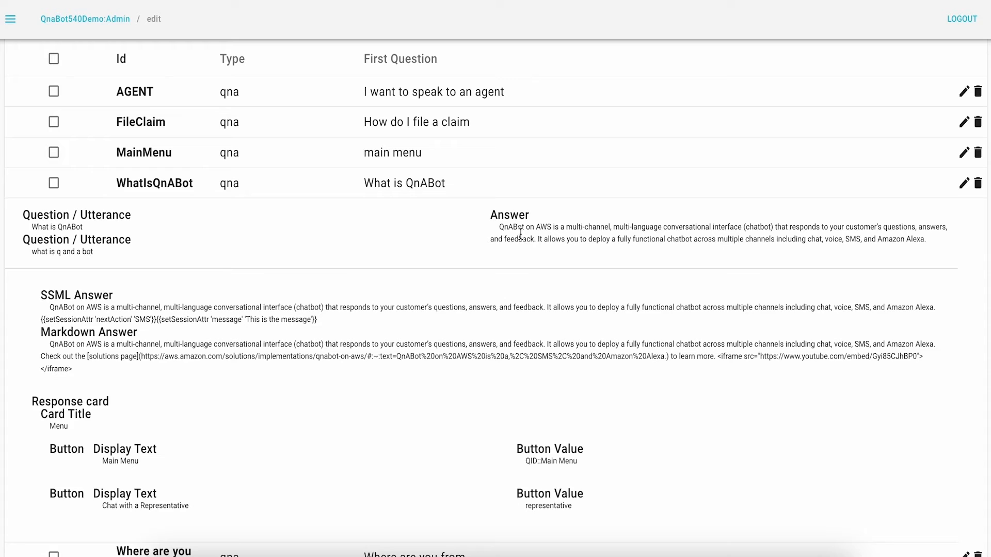
mouse_move(194, 309)
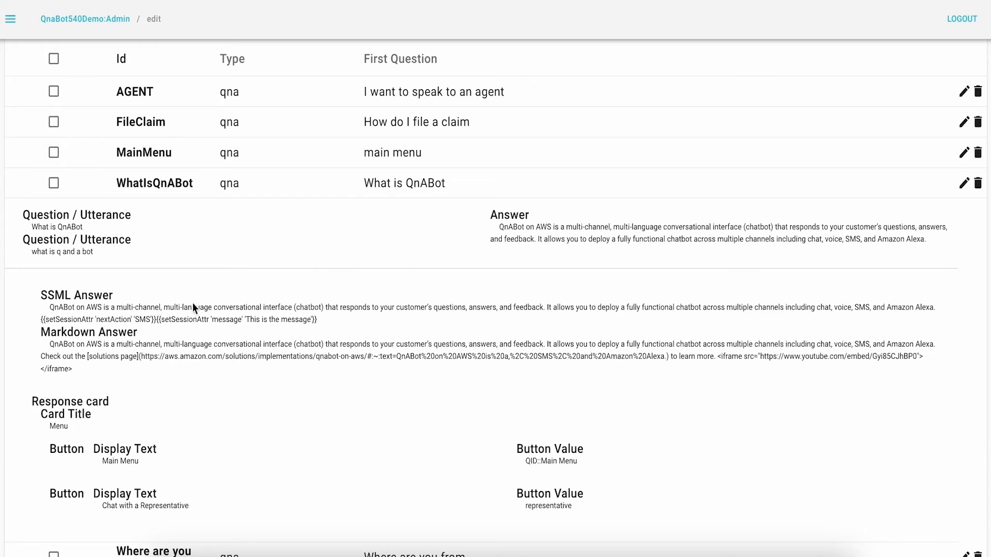
mouse_move(25, 334)
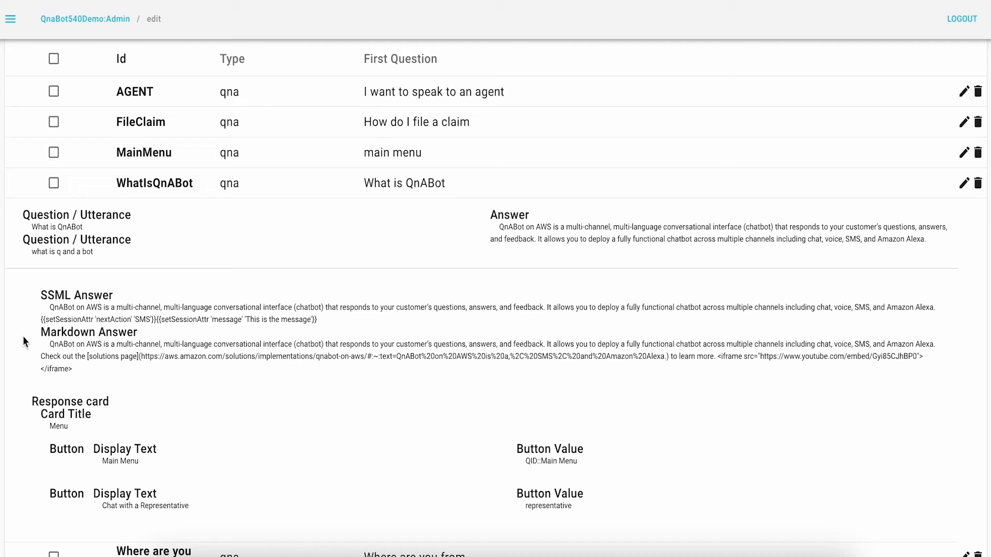
mouse_move(33, 293)
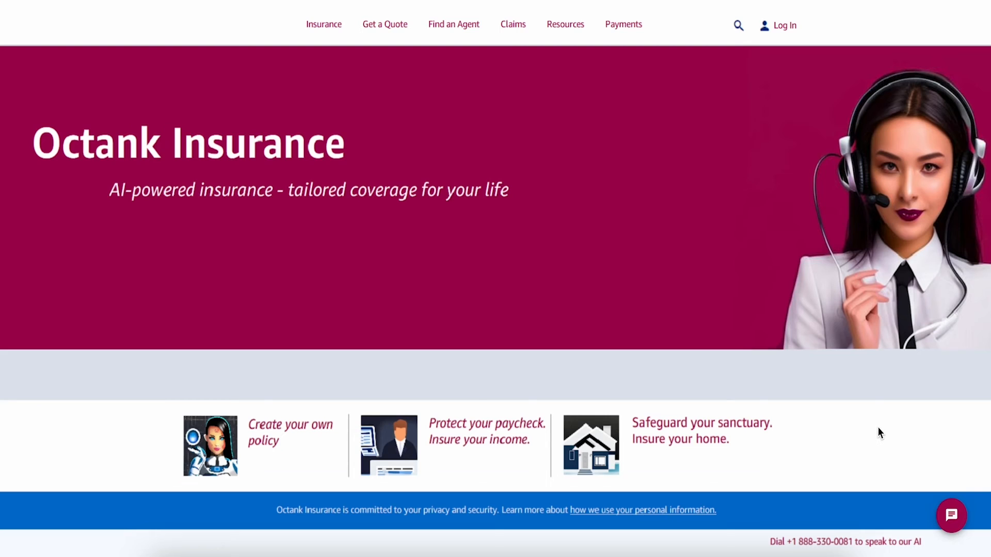
mouse_move(910, 473)
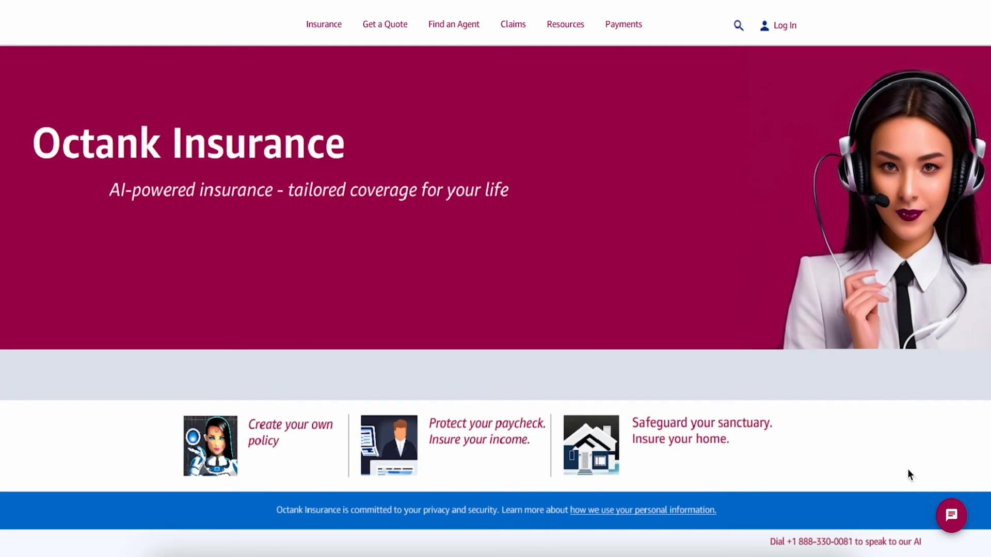
mouse_move(927, 504)
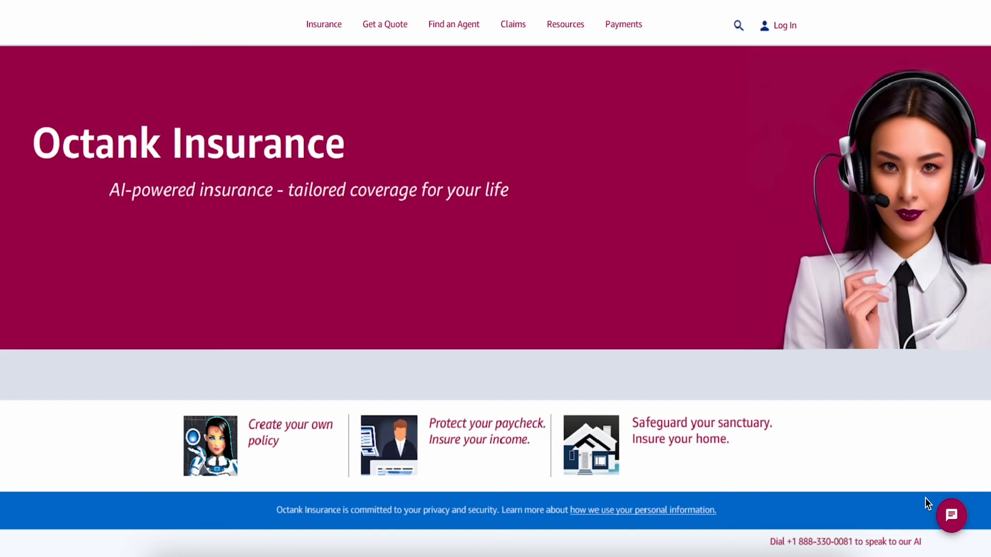
mouse_move(936, 525)
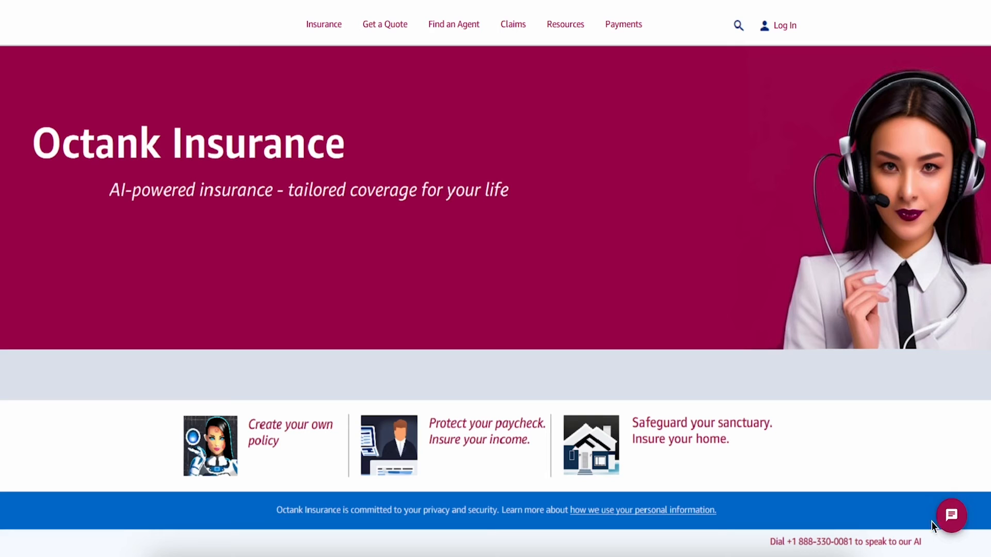
Start the site's chat assistant and get its answer to WHAT IS QNABOT
left_click(951, 515)
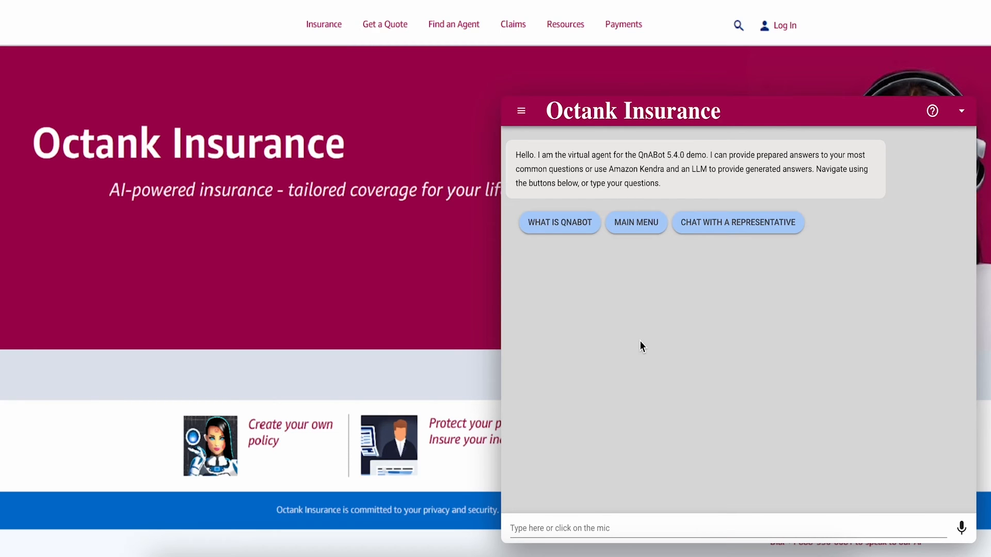
mouse_move(617, 335)
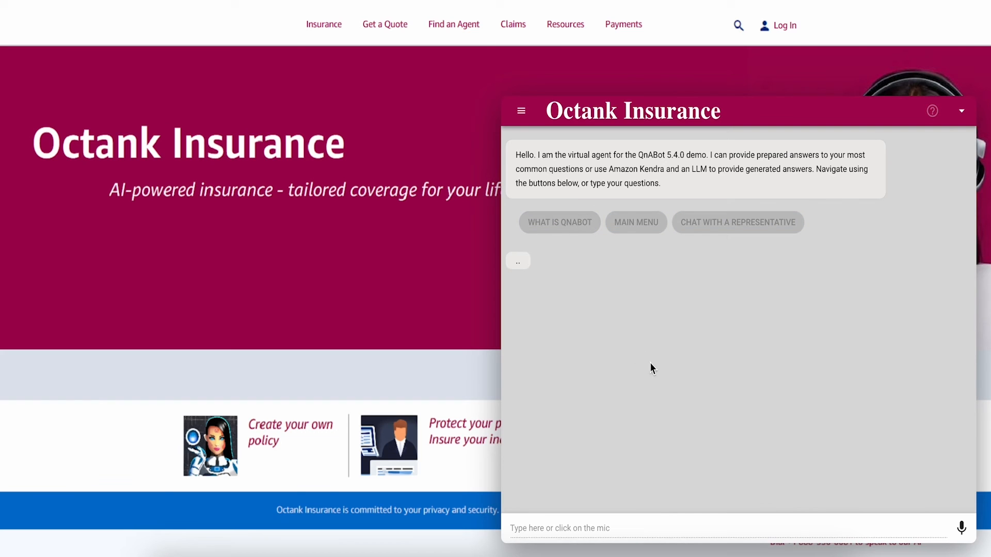
left_click(558, 222)
type("Do you offer")
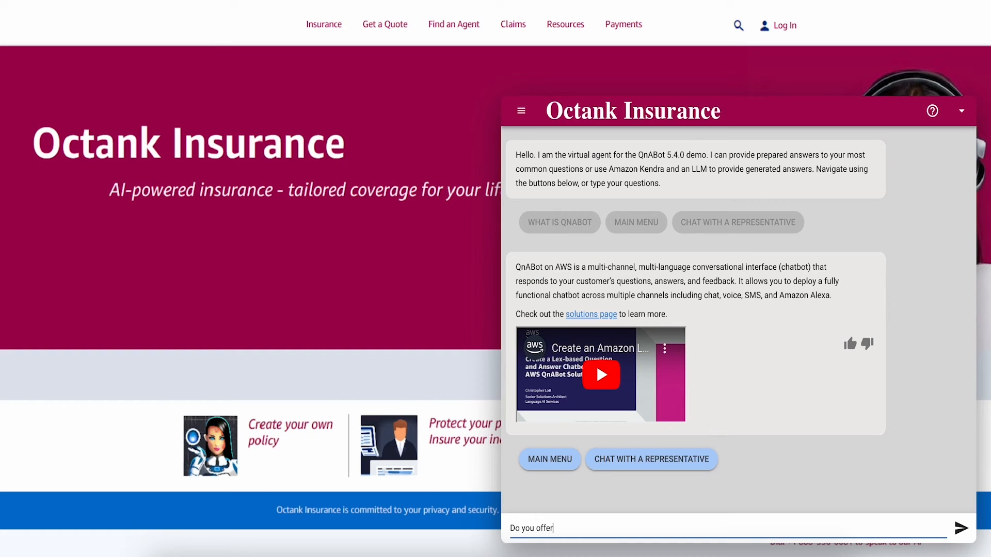
Send the chatbot the question 'Do you offer home insurance?'
type("home in")
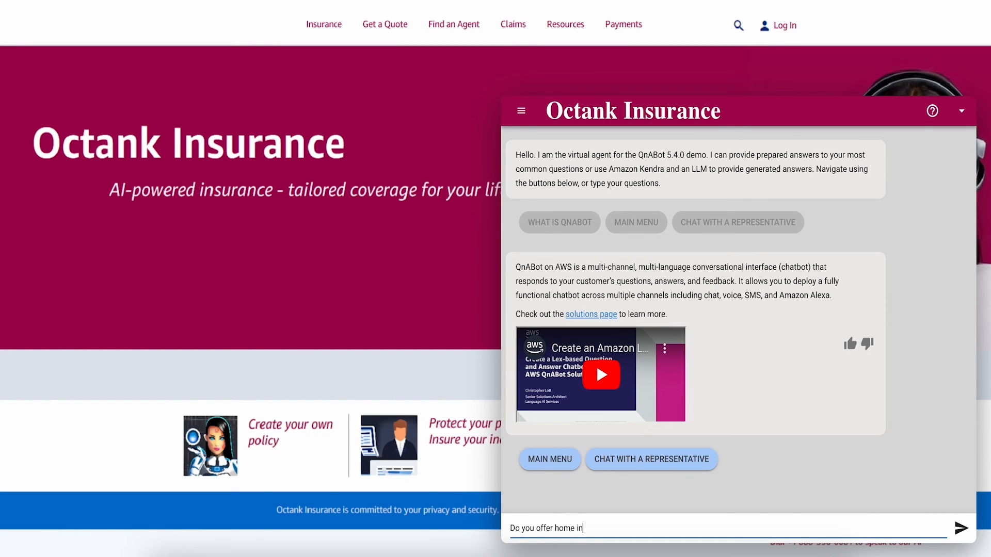
type("surance?")
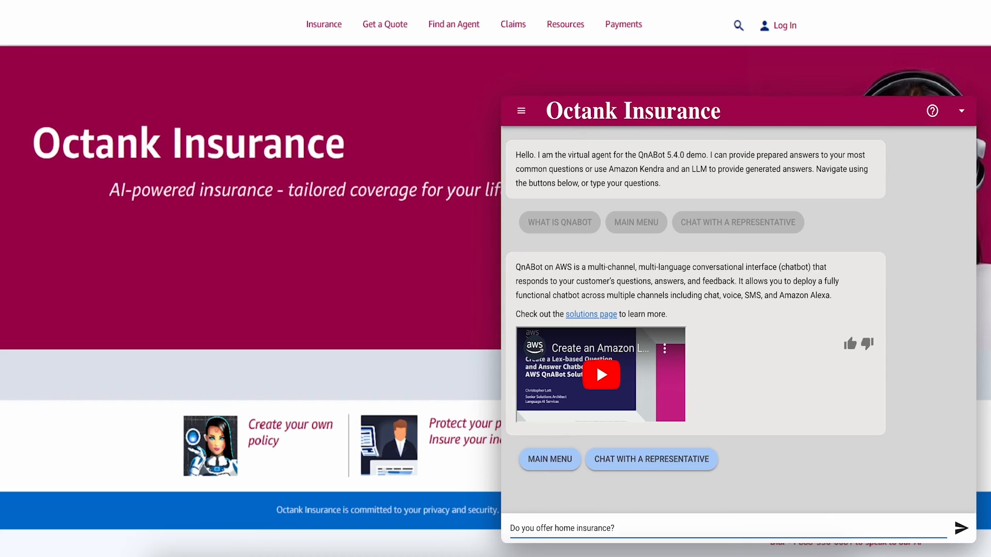
left_click(961, 527)
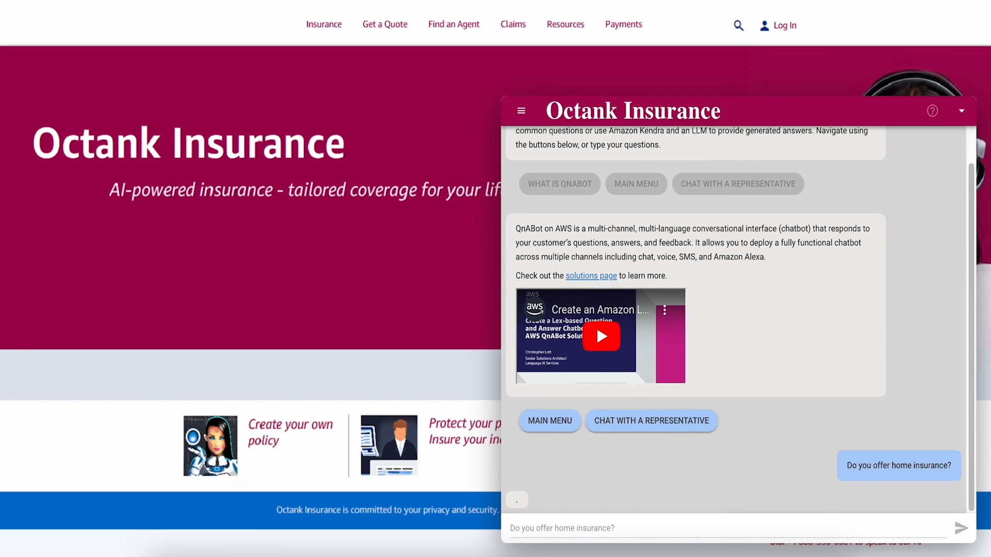